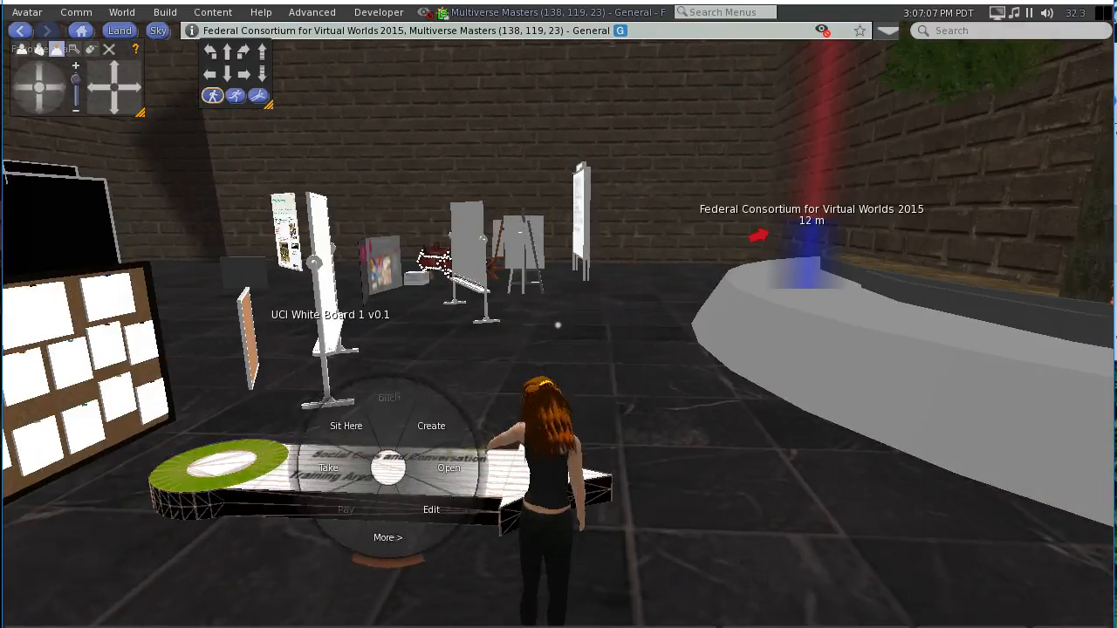
Edit the arrow floor sign with Select Face enabled for its top face
left_click(431, 510)
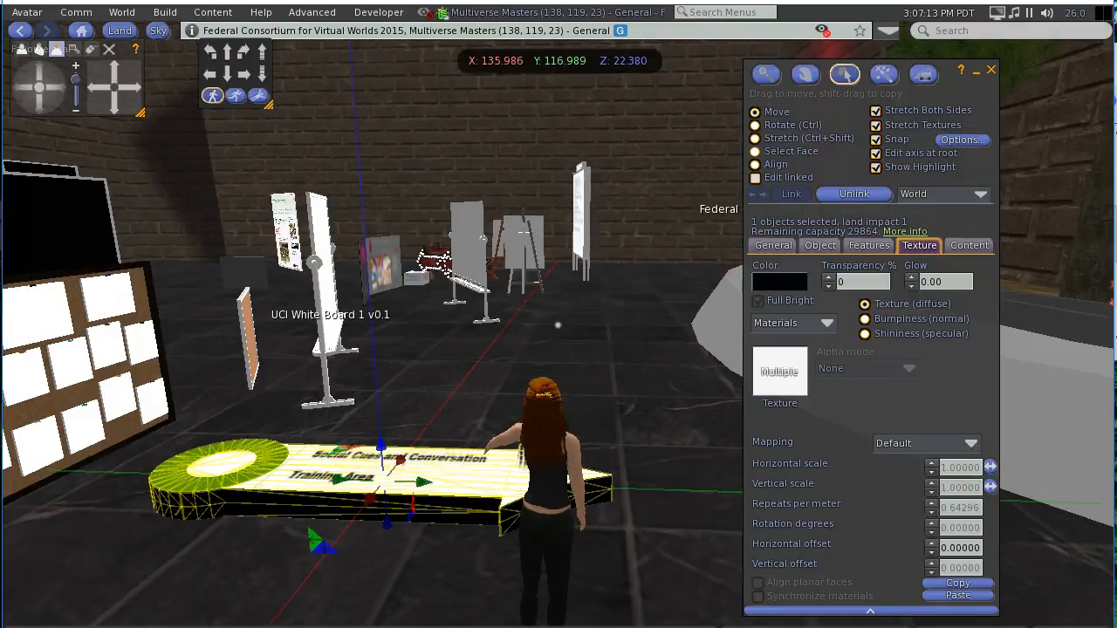
left_click(756, 150)
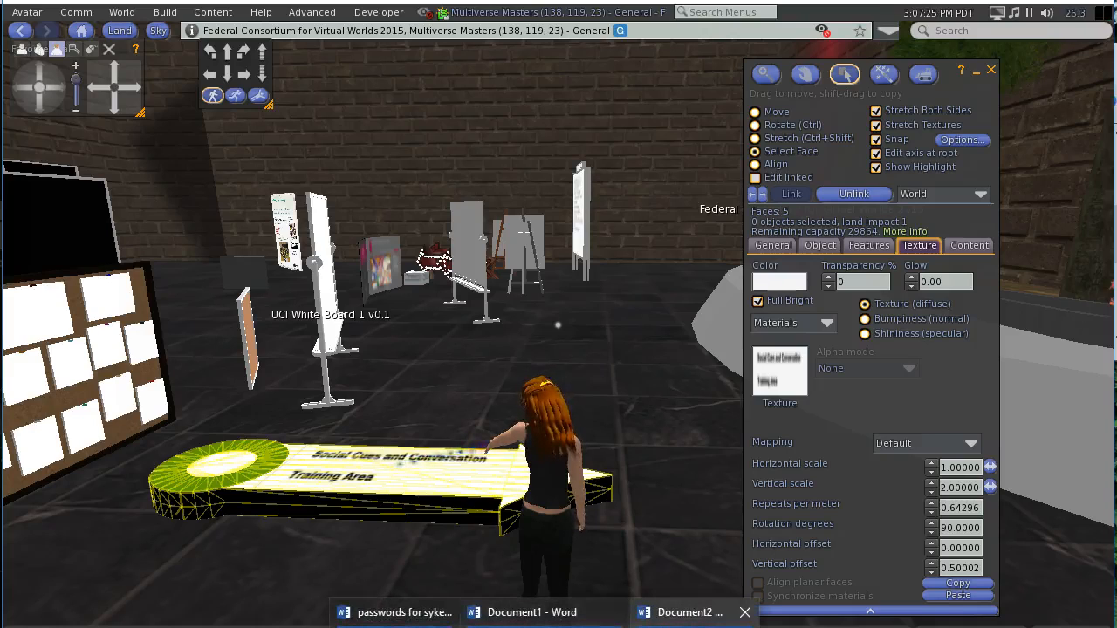
left_click(687, 611)
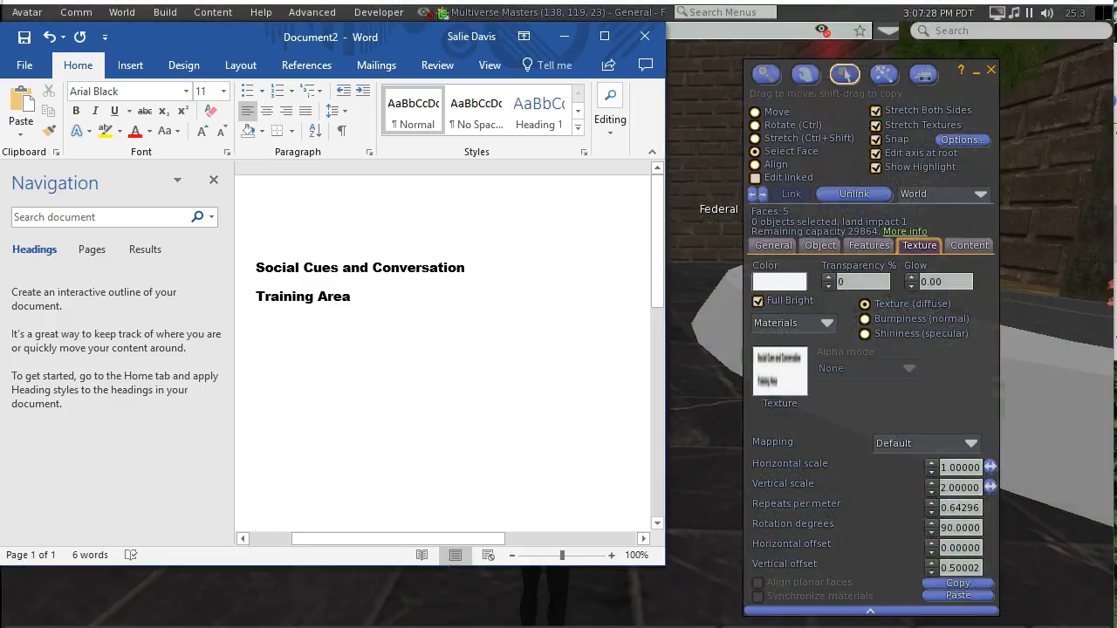
left_click(255, 412)
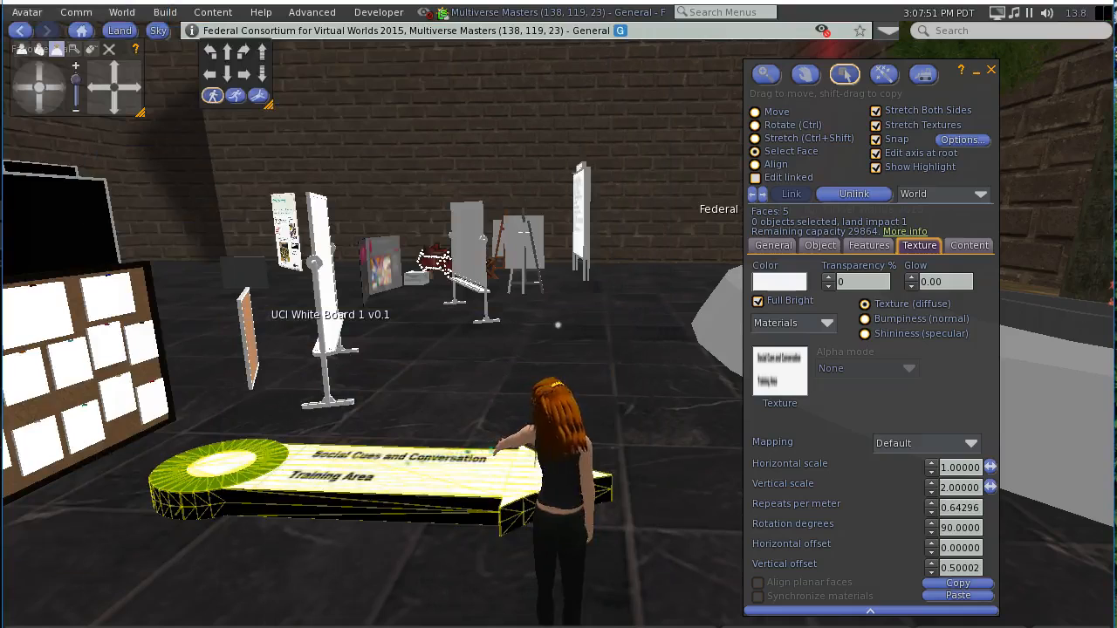
Upload the local 'social' training-area image from the texture chooser
left_click(779, 370)
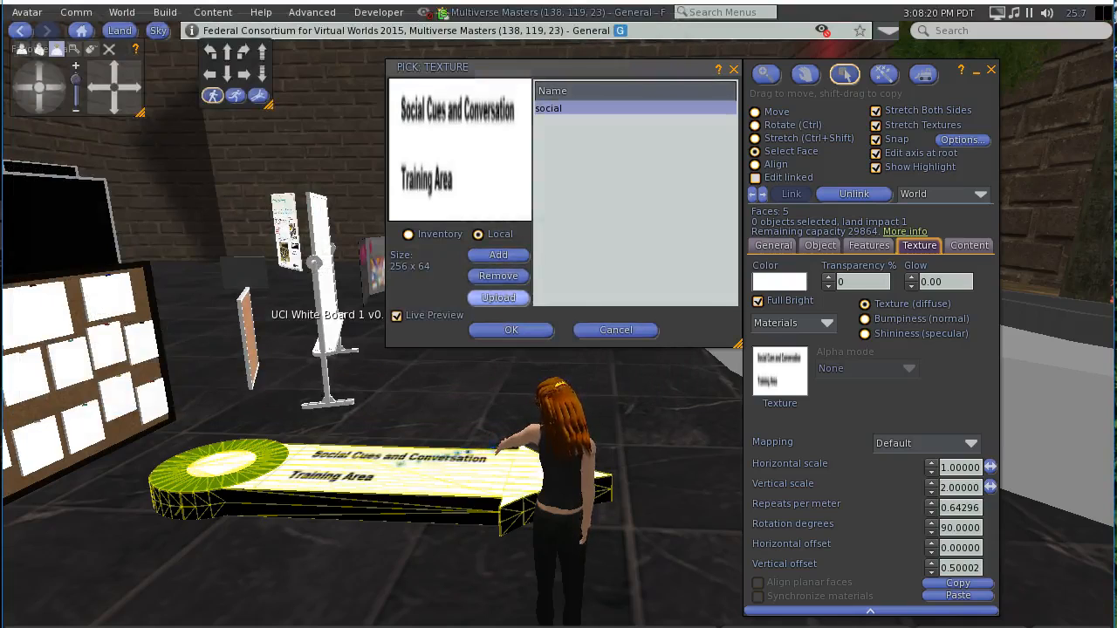
left_click(498, 297)
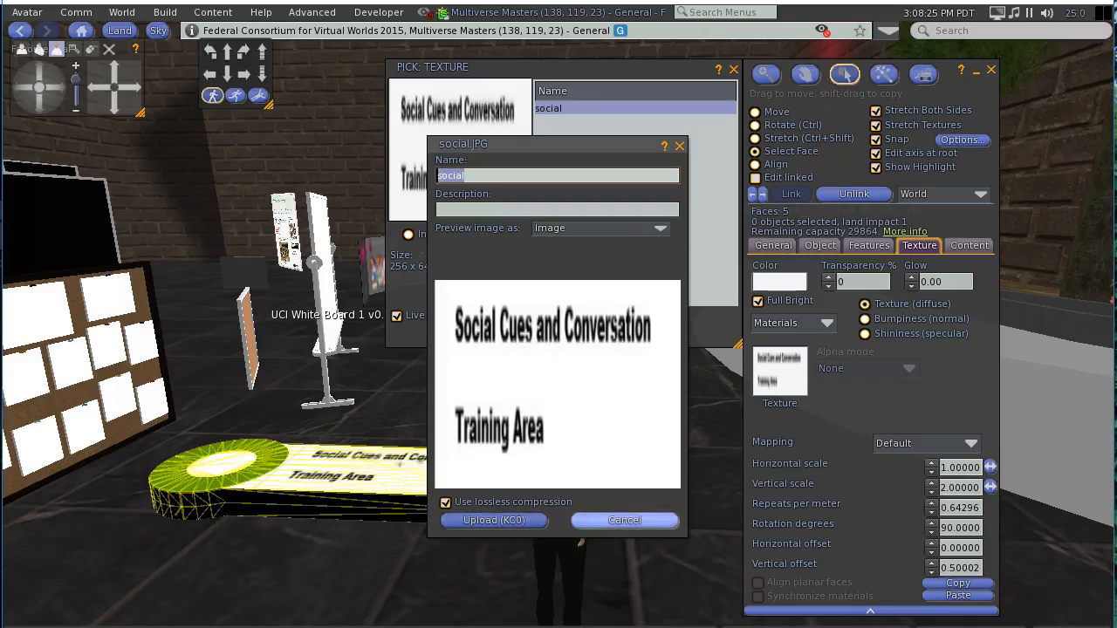
left_click(492, 520)
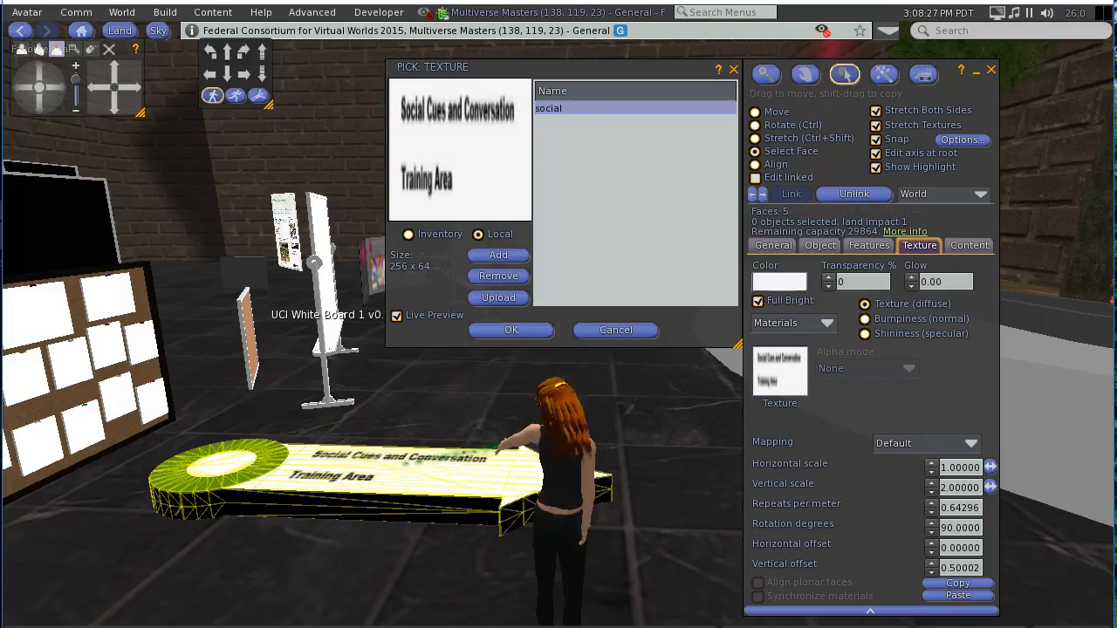
Find 'social' in inventory Textures and apply it to the sign face
left_click(408, 234)
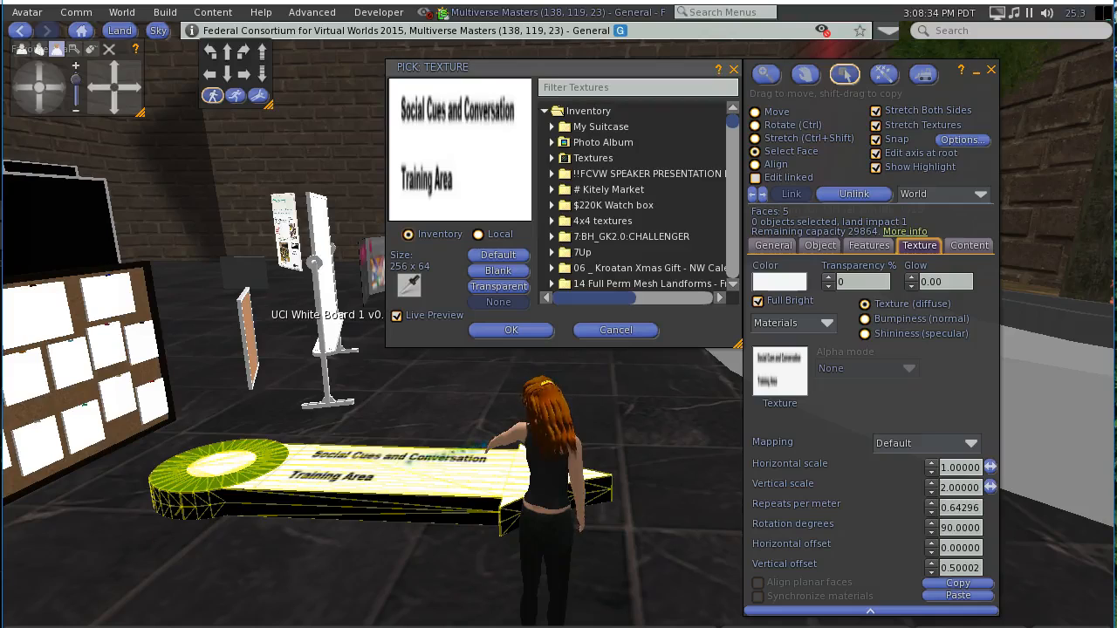
type("social")
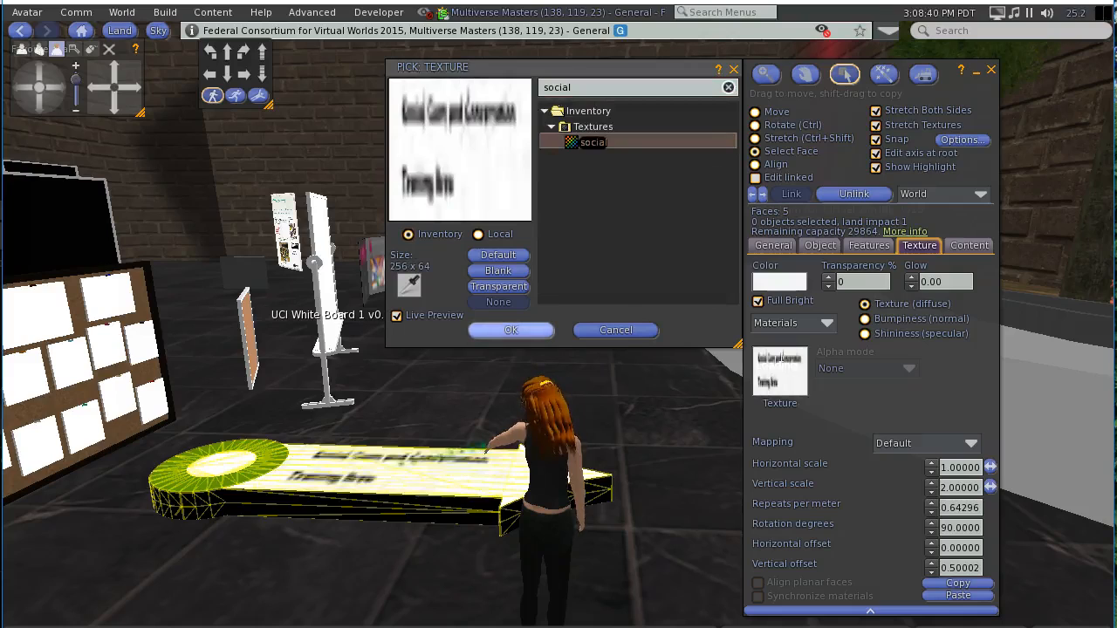
left_click(510, 330)
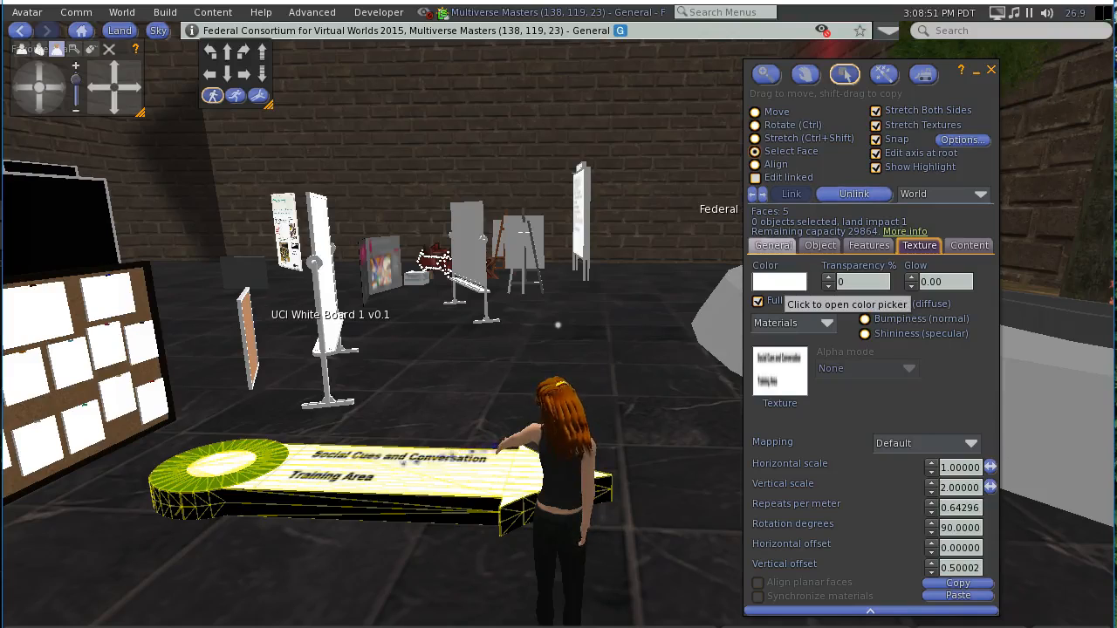
Name the sign 'Signage w Arrow - gray social' in its General properties
left_click(772, 245)
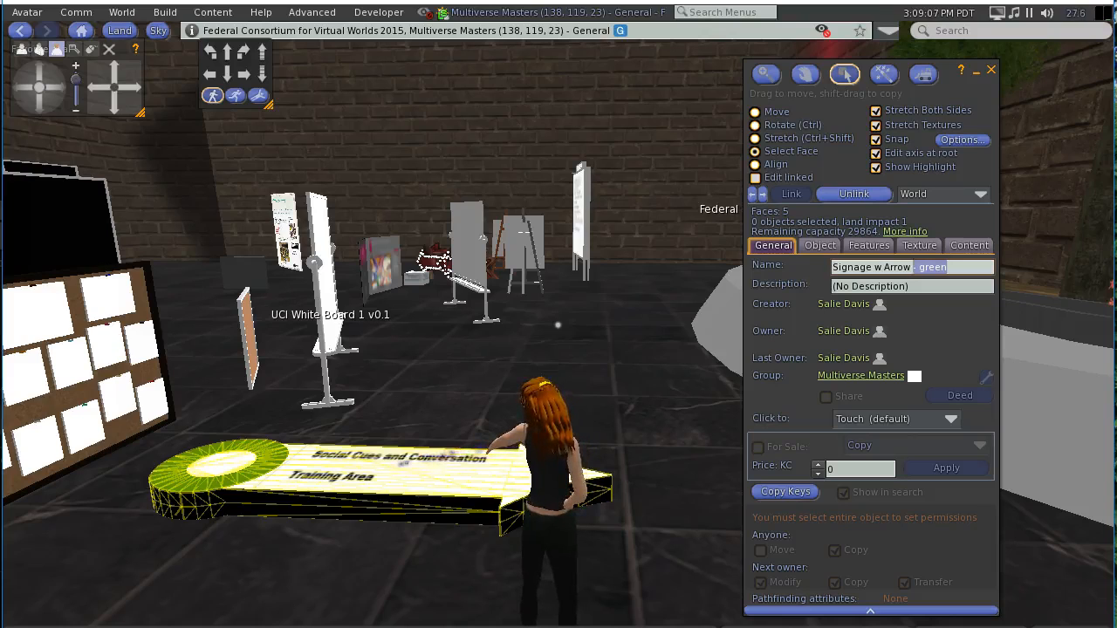
type("Signage w Arrow - gray")
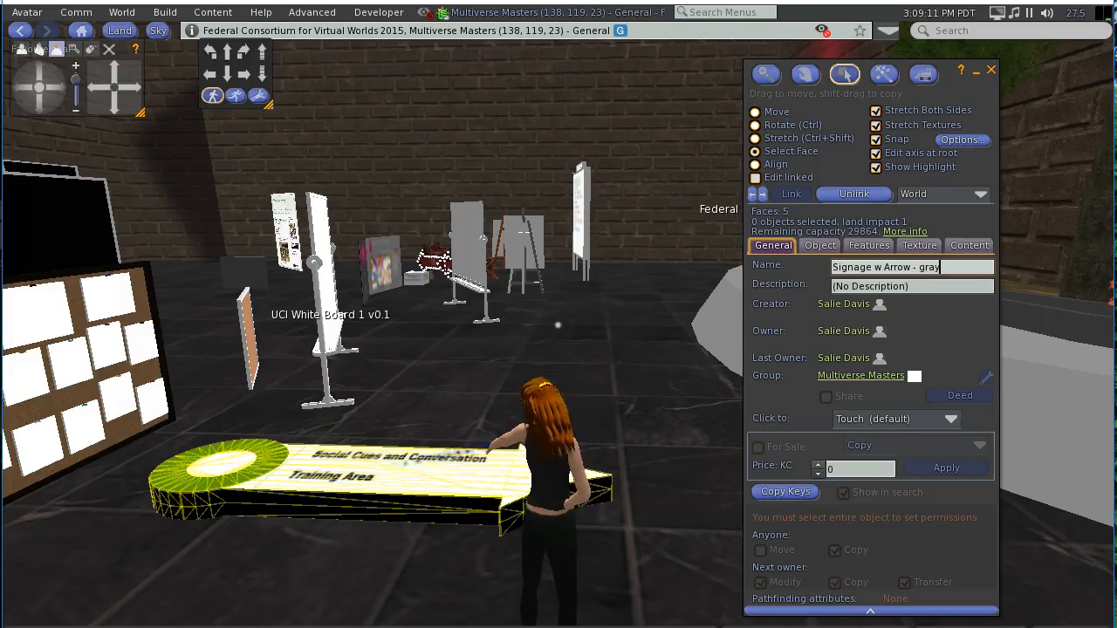
type("social")
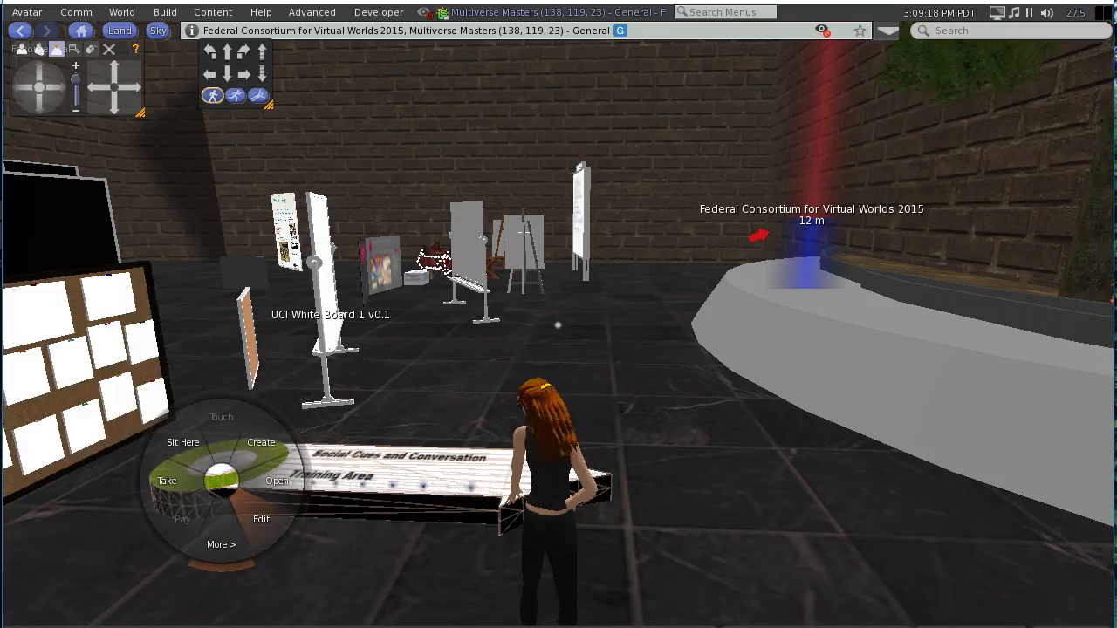
Reopen the sign editor, select the green ring face, then close it
left_click(262, 521)
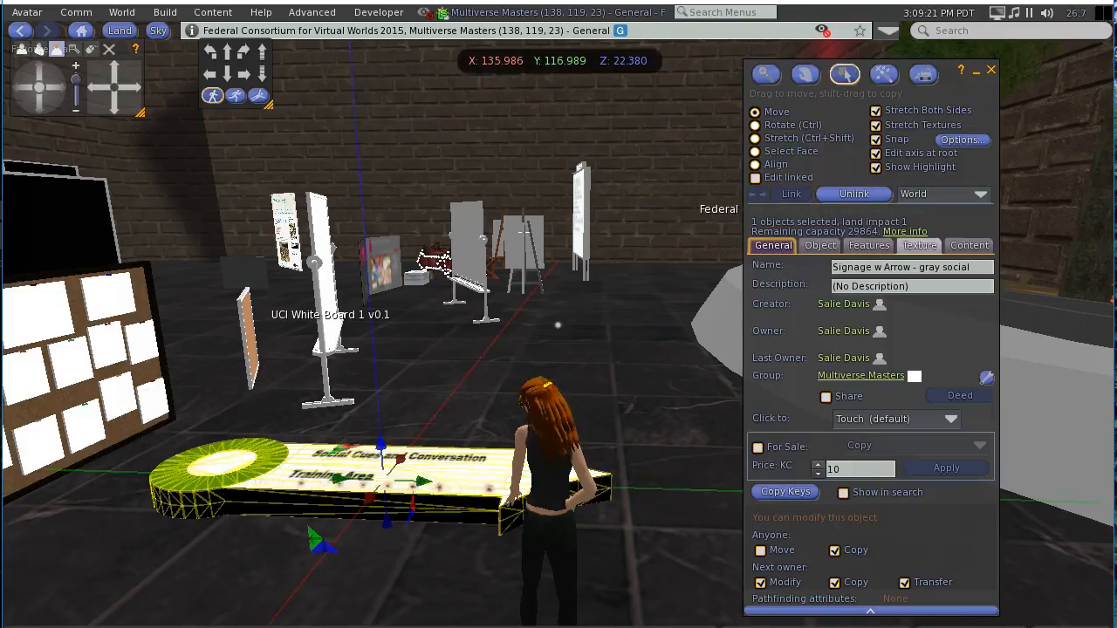
left_click(918, 245)
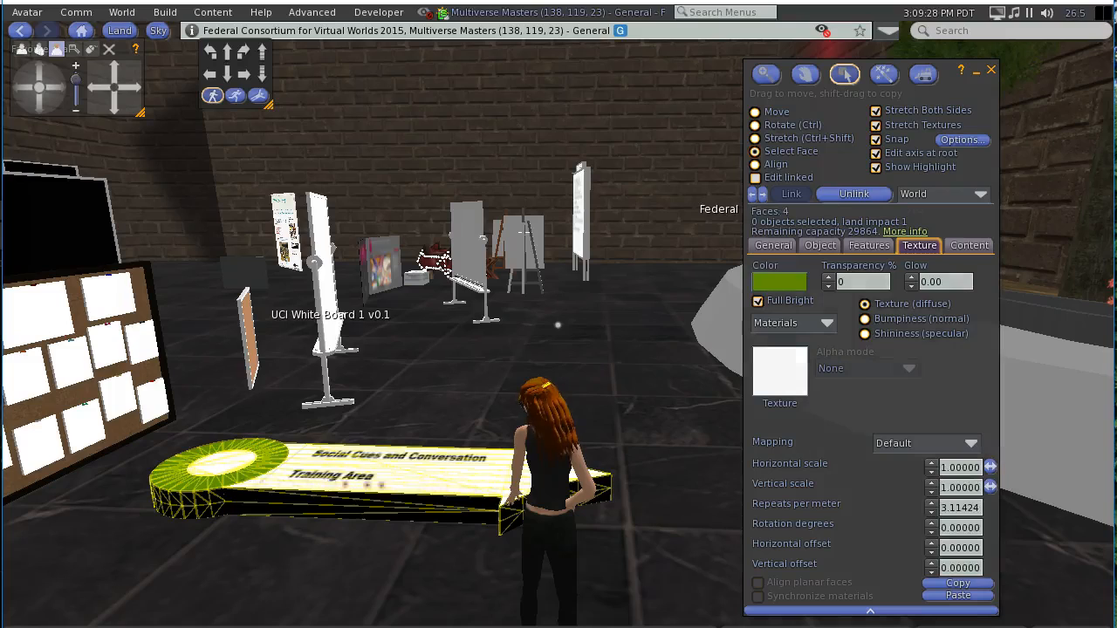
left_click(778, 281)
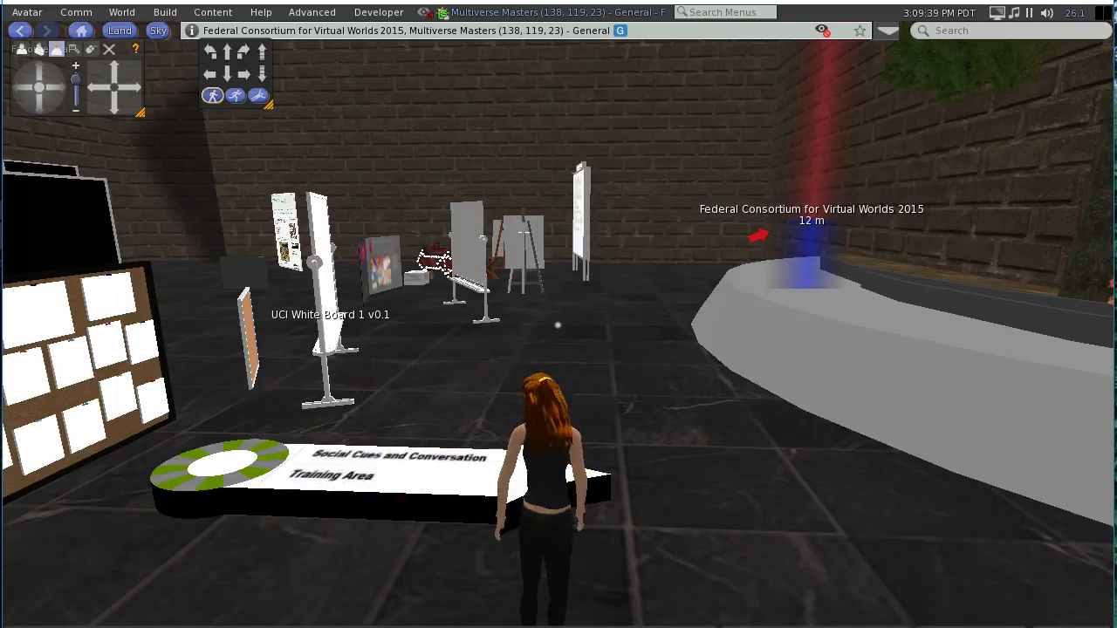
Edit the sign again and recolor the ring face blue via the Color swatch
right_click(349, 471)
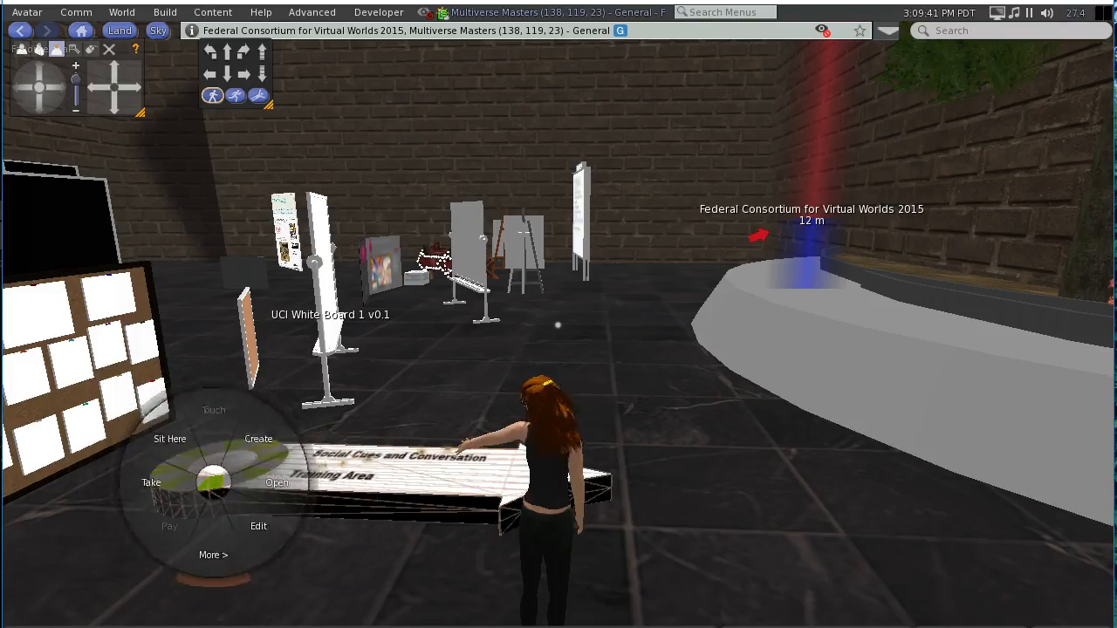
left_click(258, 525)
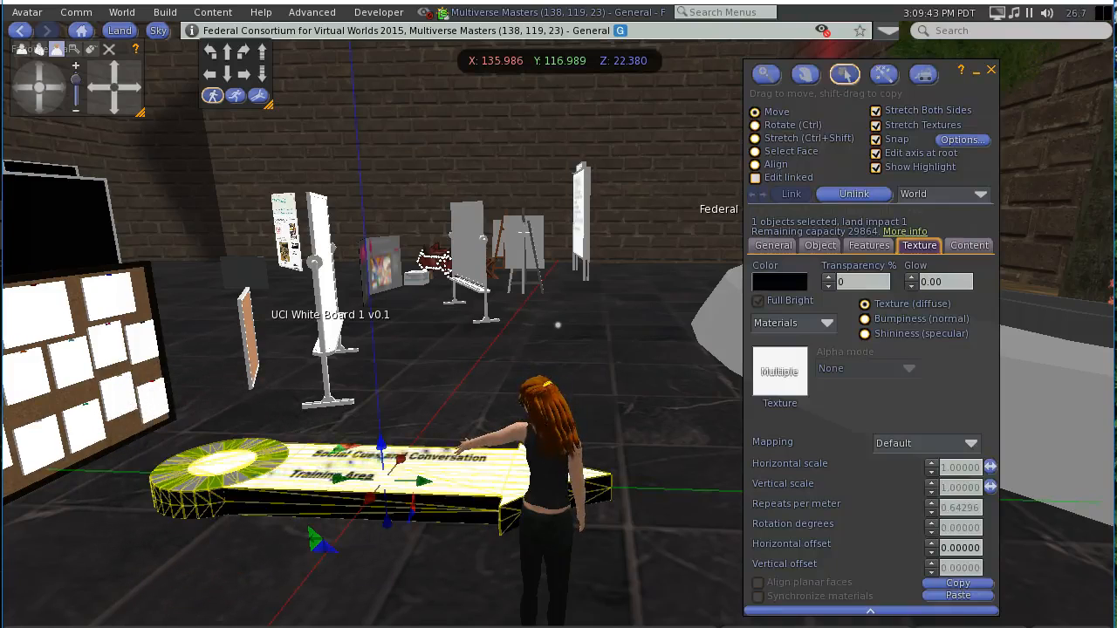
left_click(756, 150)
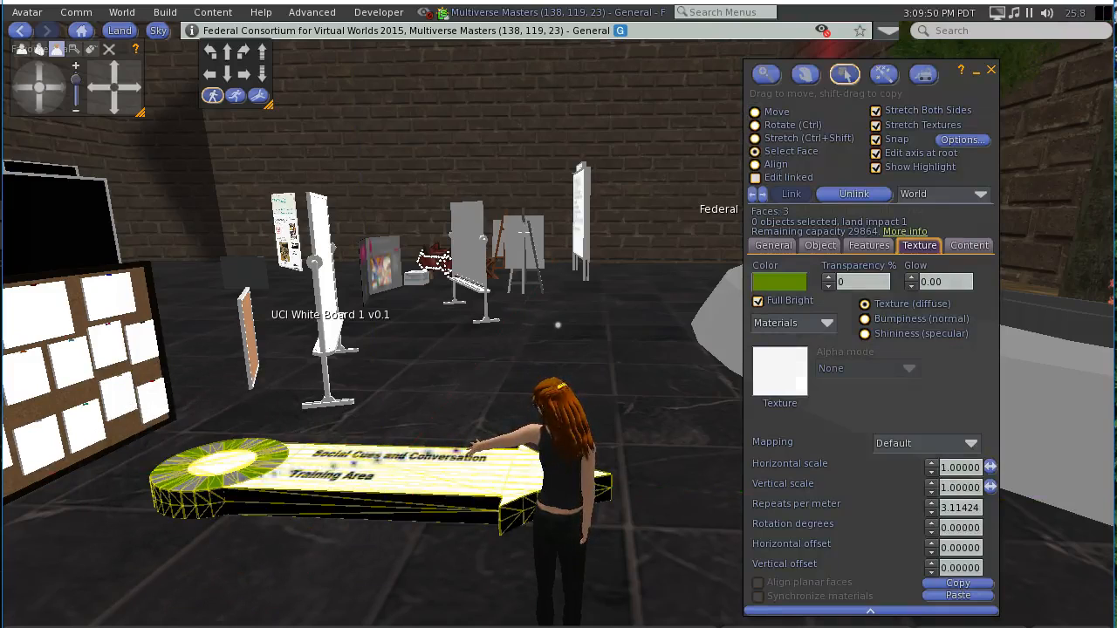
left_click(779, 281)
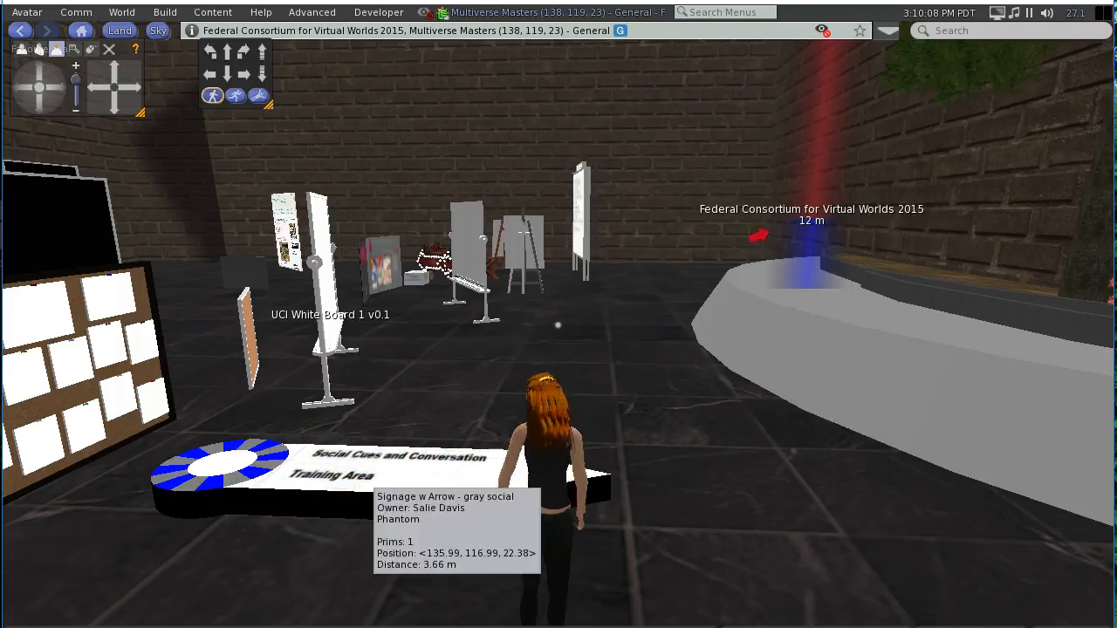
Take the finished sign back into inventory from its context menu
right_click(367, 471)
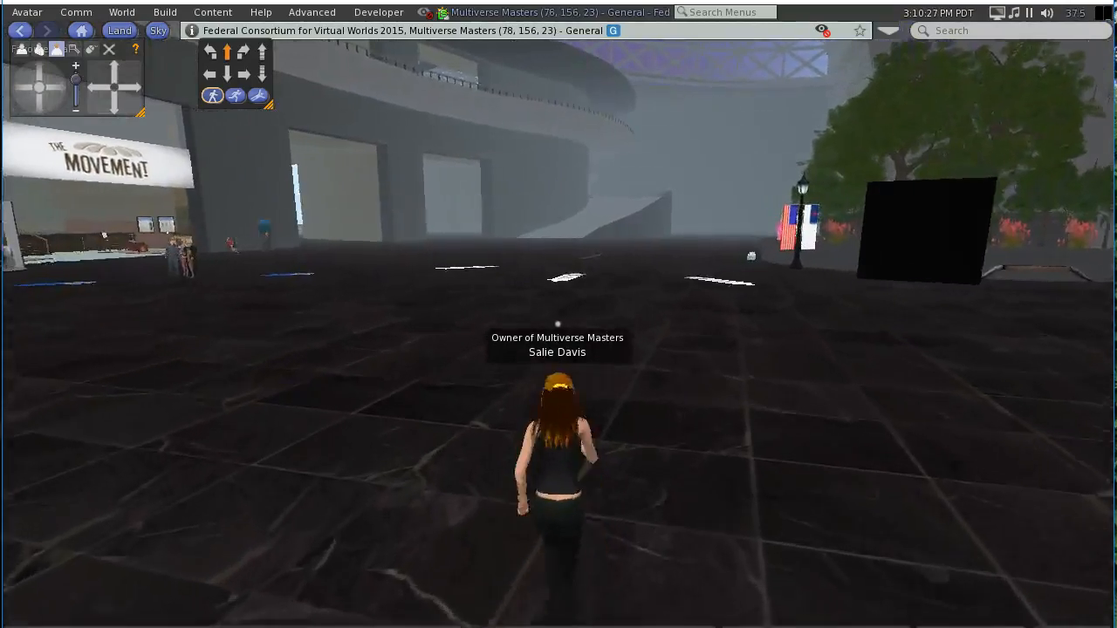
Walk to the lobby and open the rezzed sign for positioning near the shops
key("W")
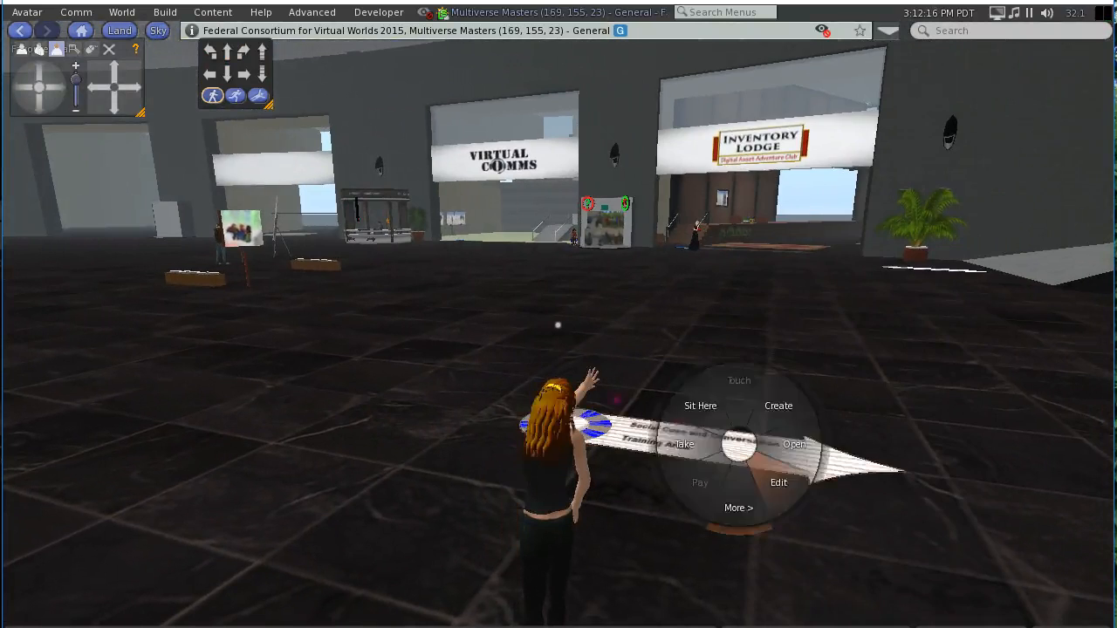
left_click(778, 482)
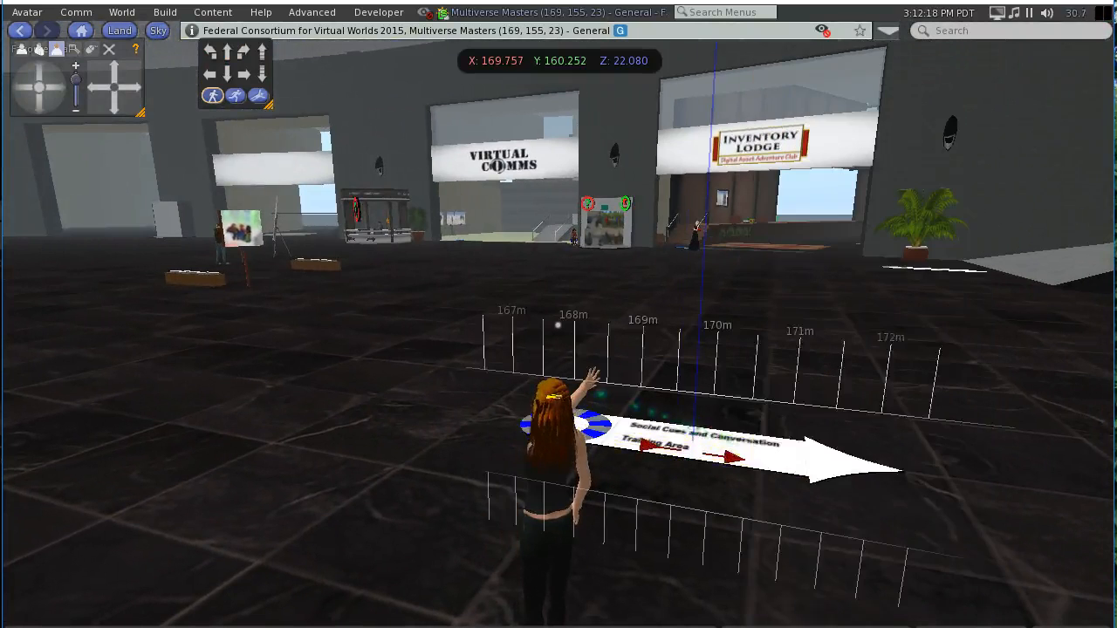